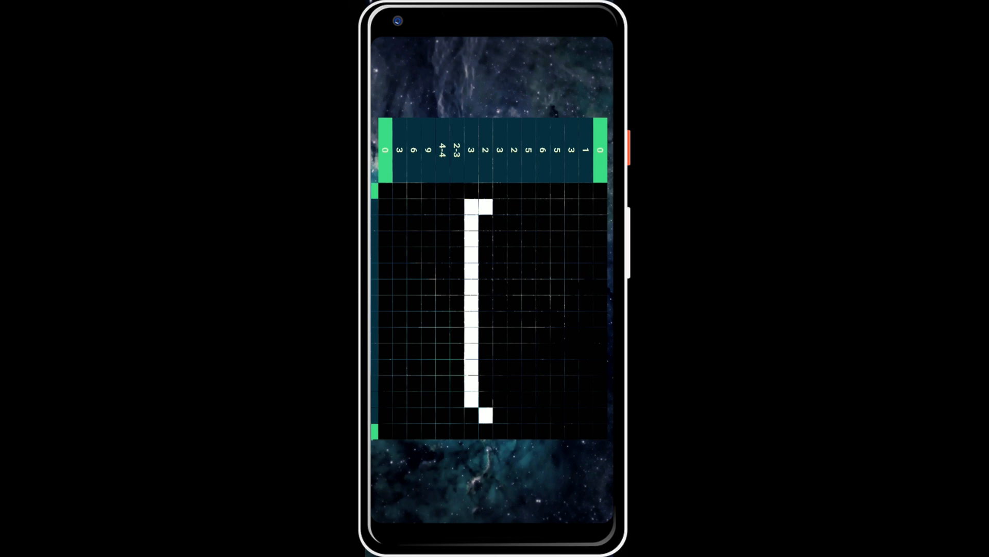
- Fill two grid cells, one near the upper middle and one near the lower left, per the clues
{"action": "left_click", "coordinate": [471, 288]}
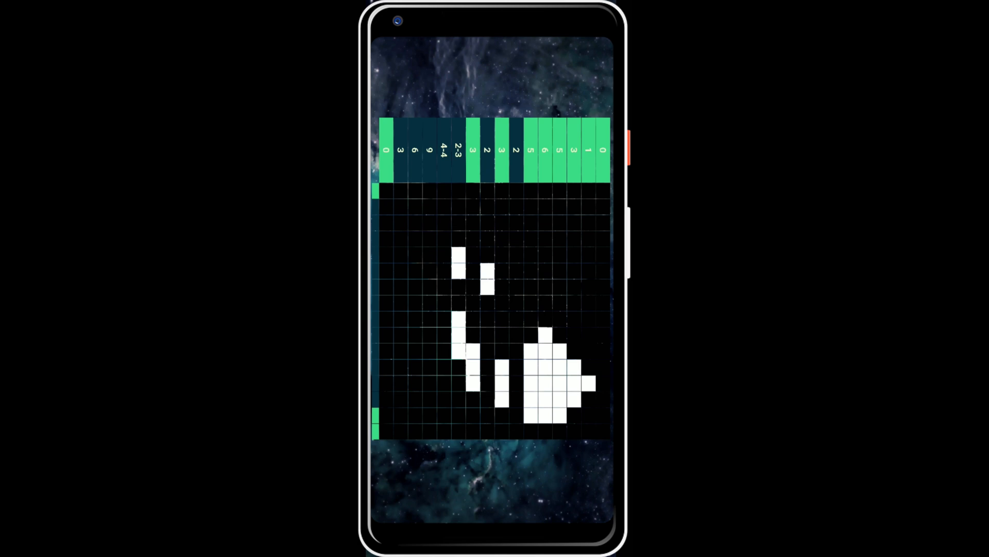
{"action": "left_click", "coordinate": [401, 389]}
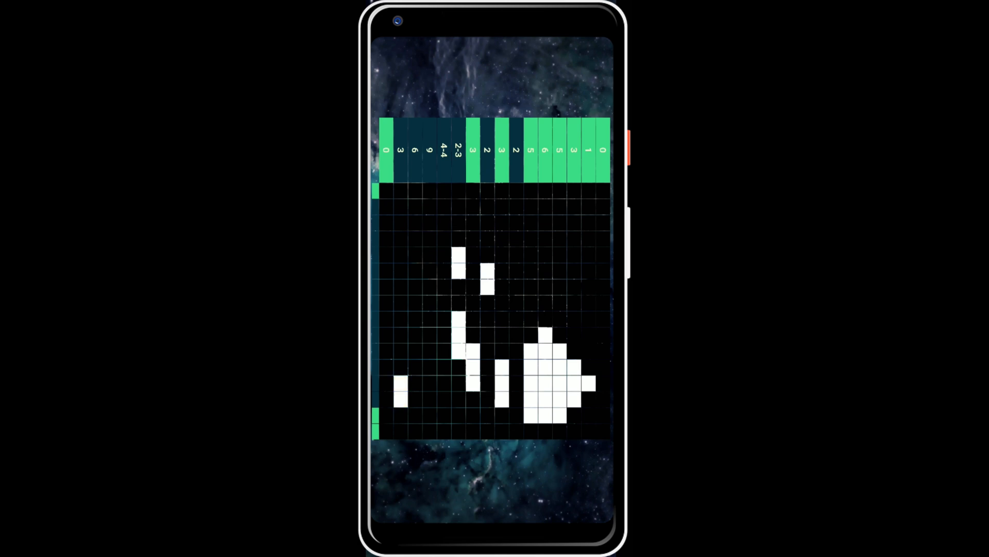